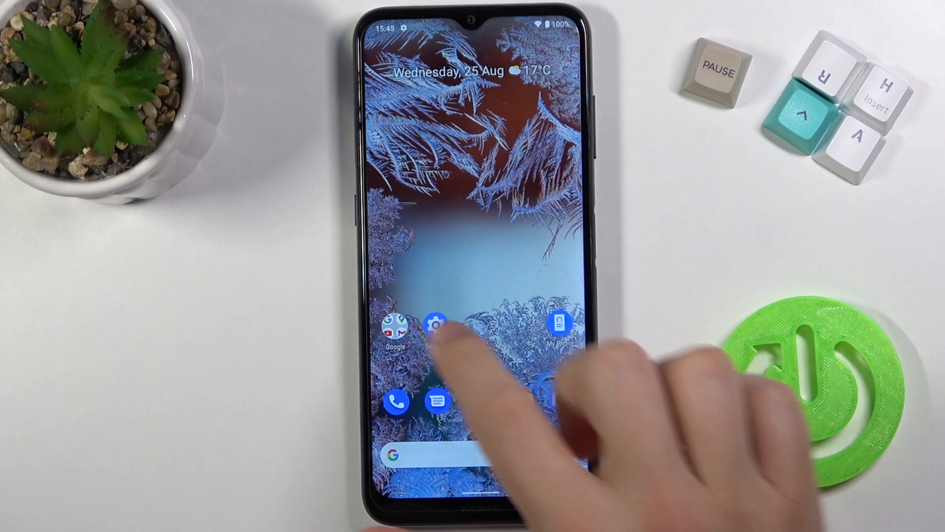
Step: Open the Settings app and go to the Sound settings page
left_click(436, 326)
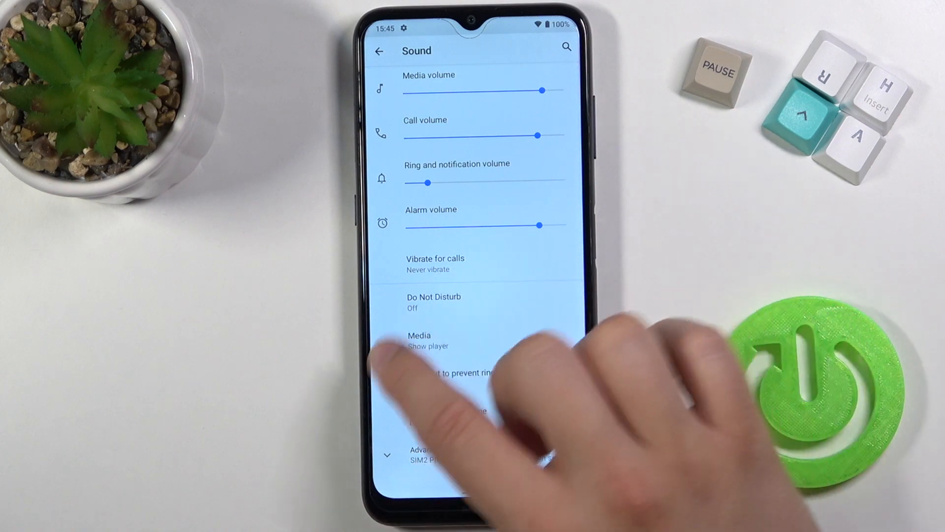
Step: Set calls to vibrate first then ring gradually, and hide the media player
left_click(434, 264)
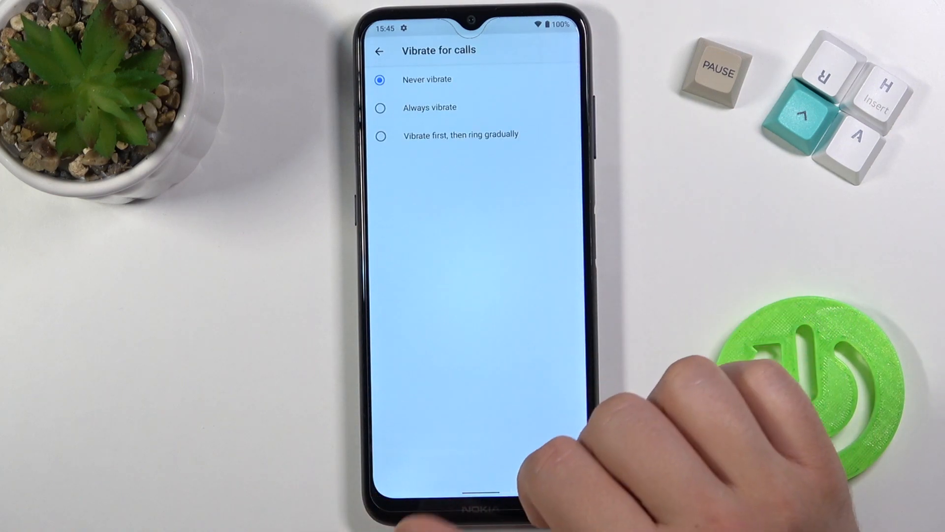
left_click(381, 135)
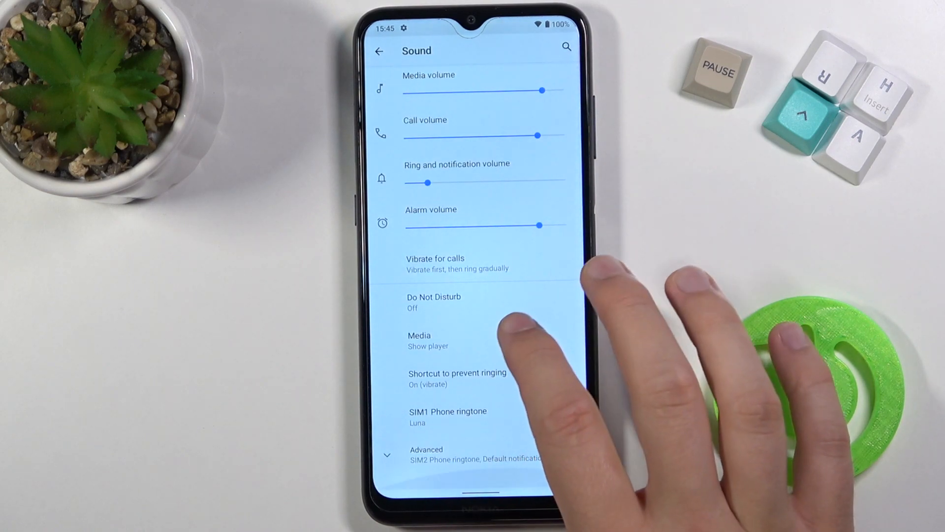
left_click(433, 301)
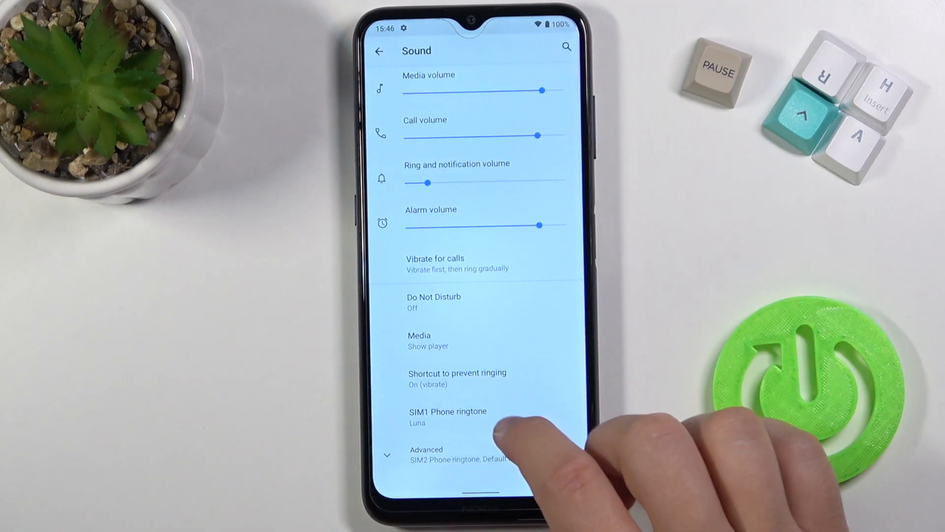
left_click(429, 340)
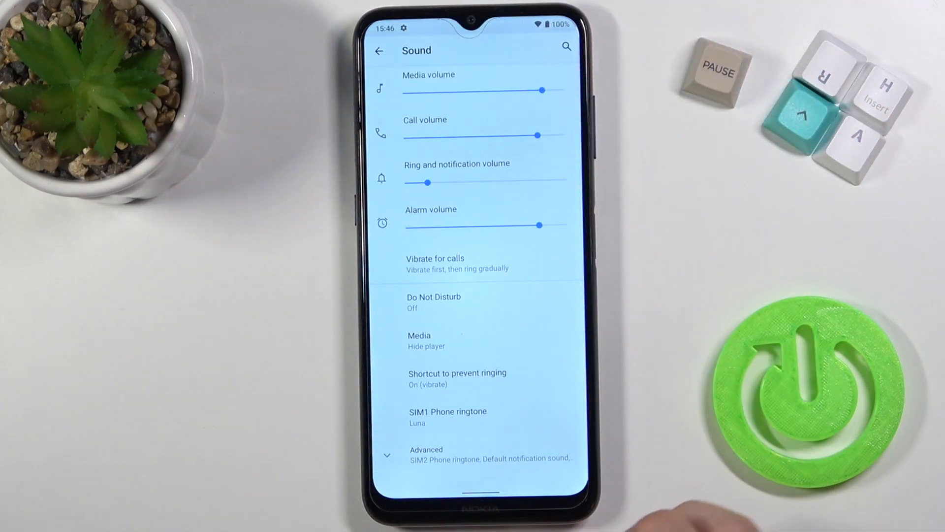
Step: Turn off the Shortcut to prevent ringing and return to the Sound page
scroll("up", 3)
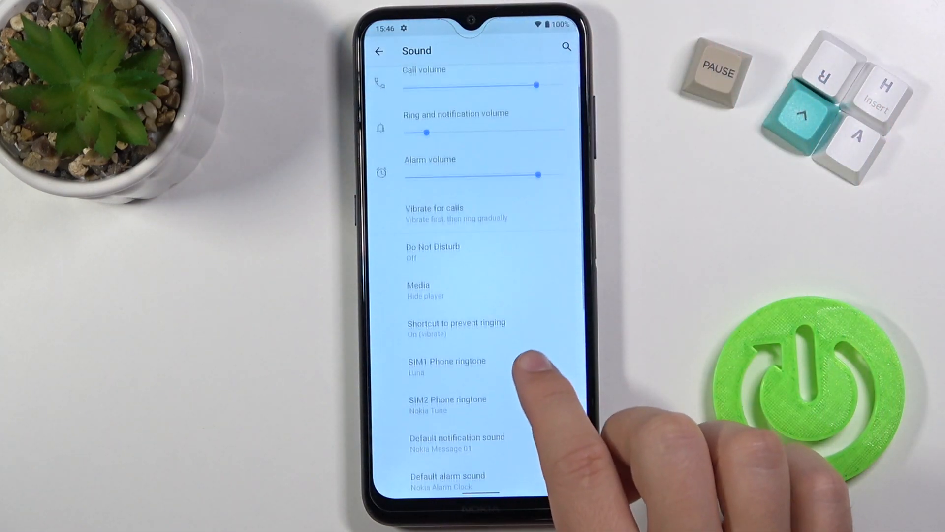
left_click(456, 329)
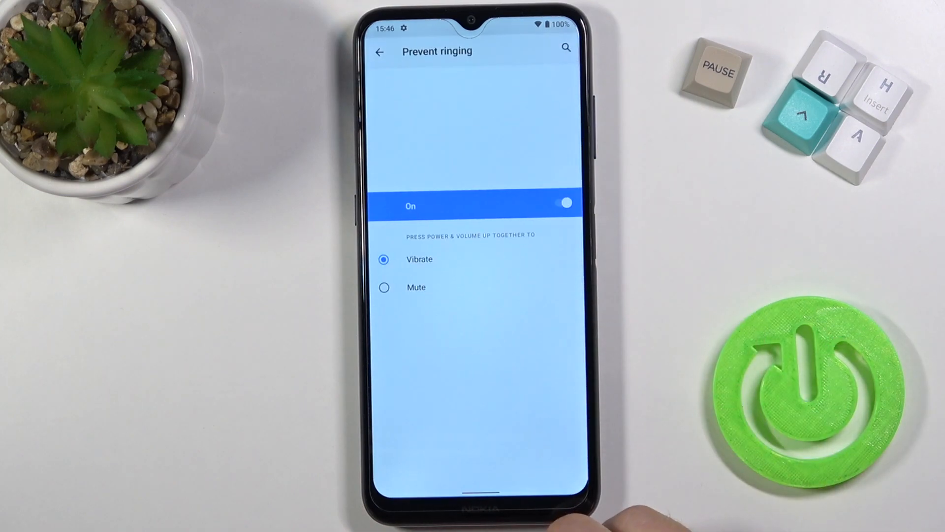
left_click(564, 203)
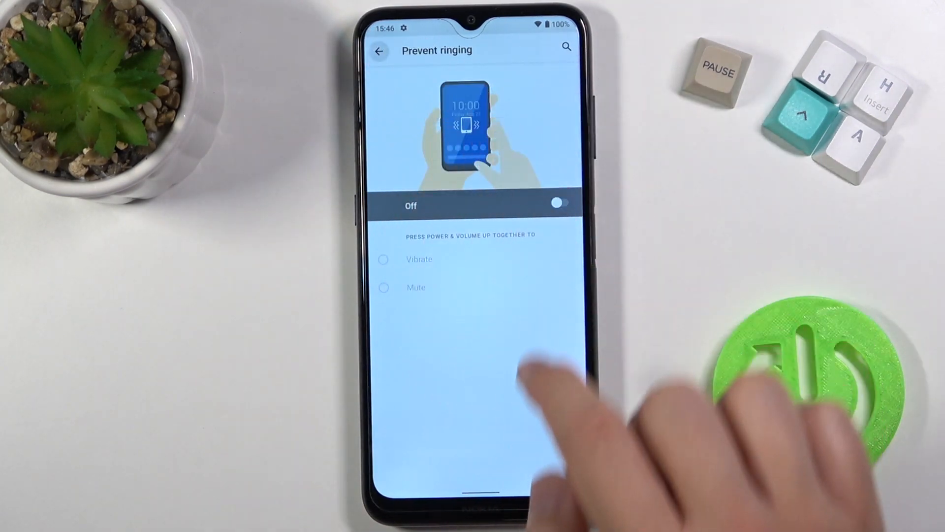
left_click(378, 51)
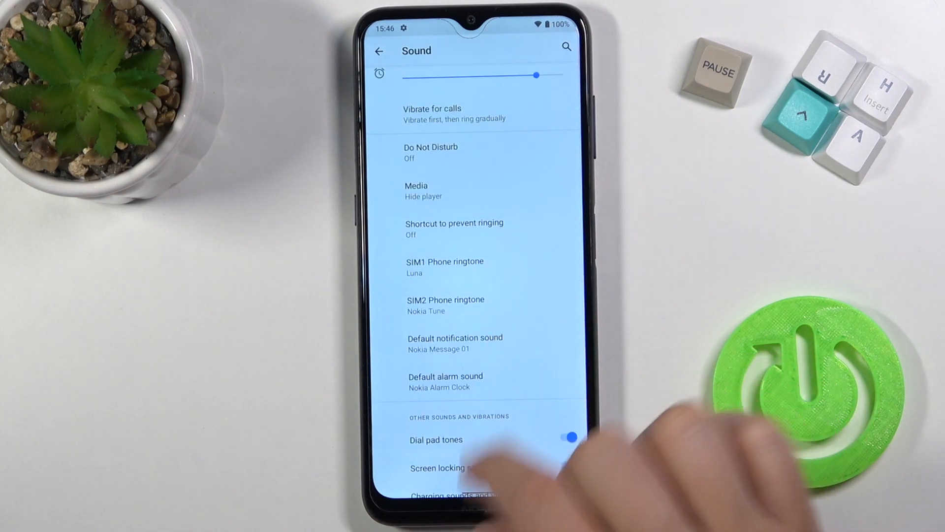
Step: Set SIM1 ringtone to Sedna, notification sound to Nokia Message 08, alarm sound to Timer
scroll("up", 3)
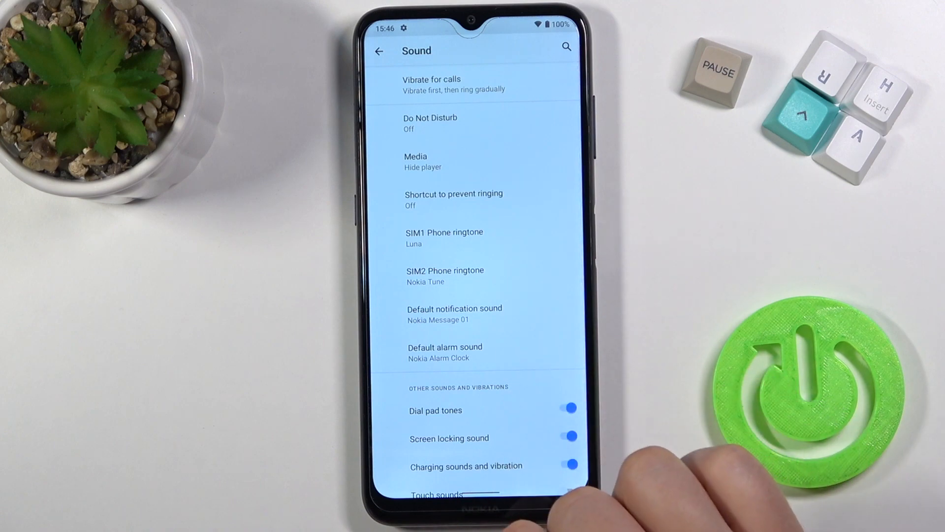
mouse_move(633, 470)
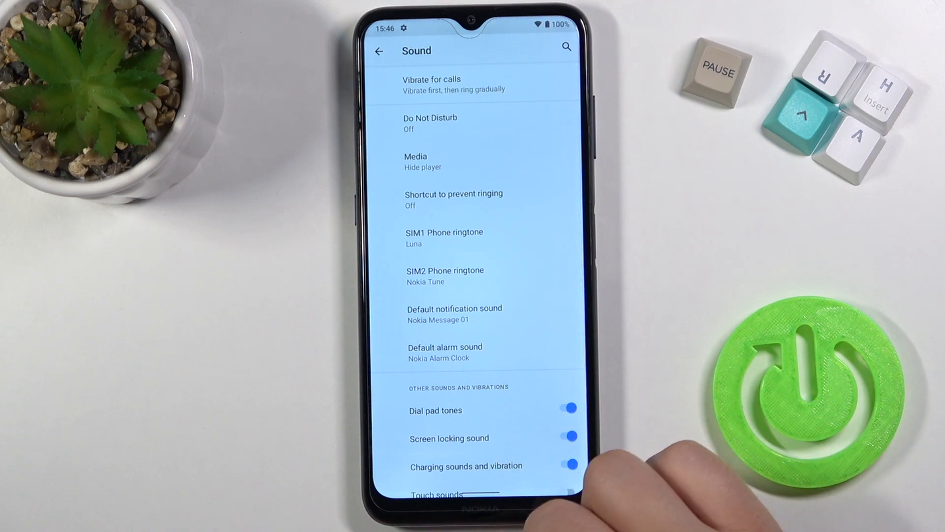
left_click(444, 237)
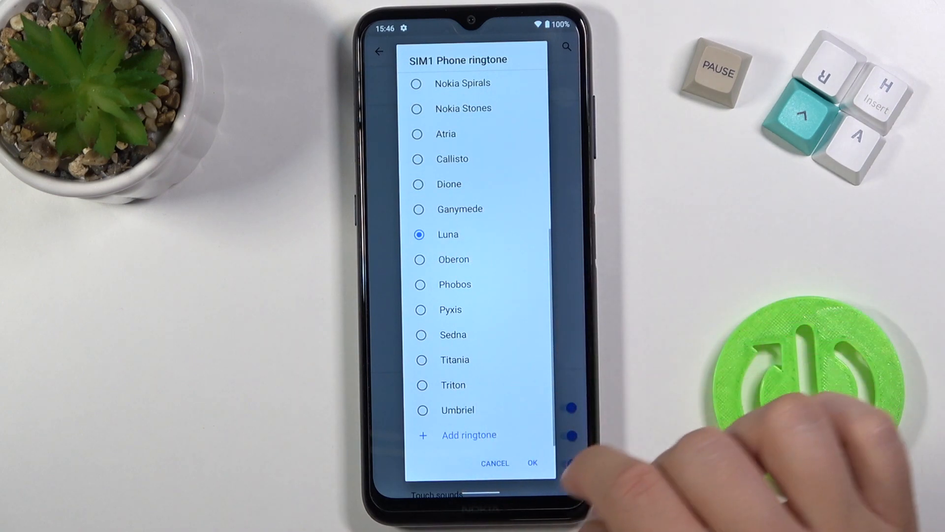
left_click(421, 335)
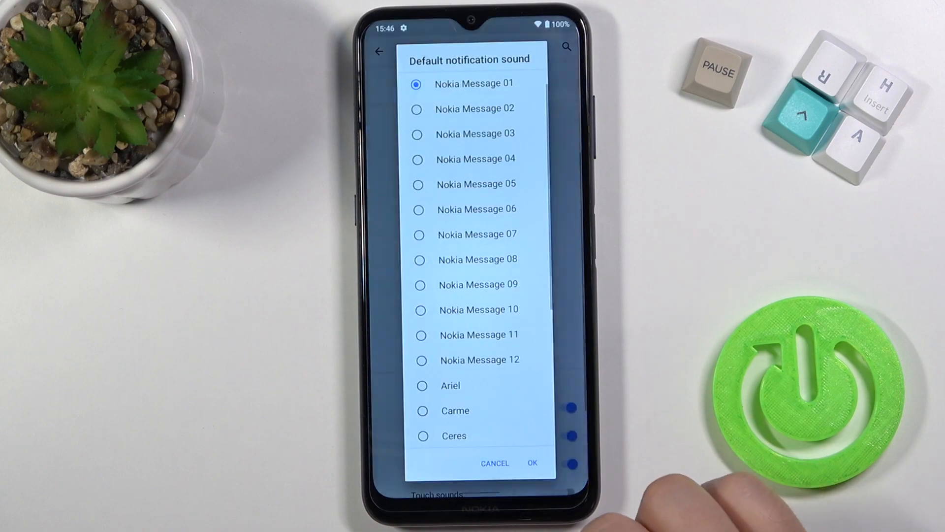
left_click(531, 463)
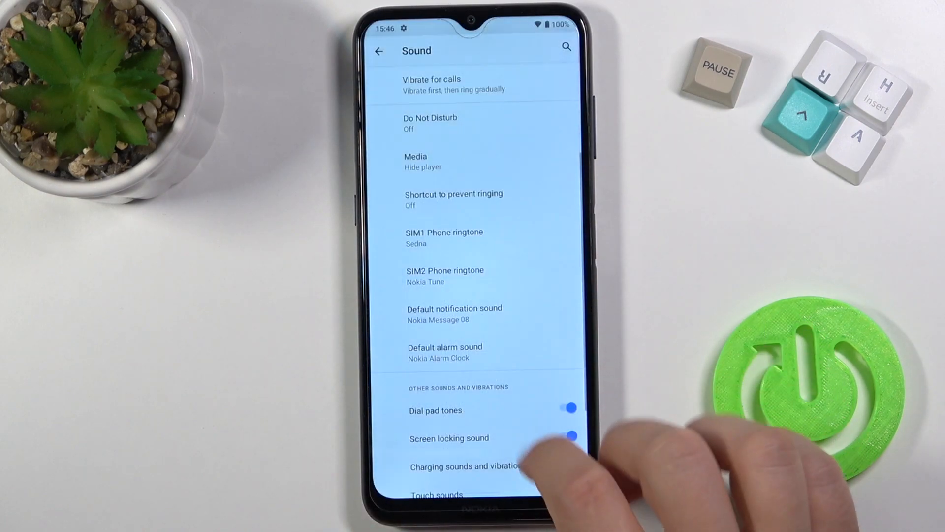
left_click(445, 351)
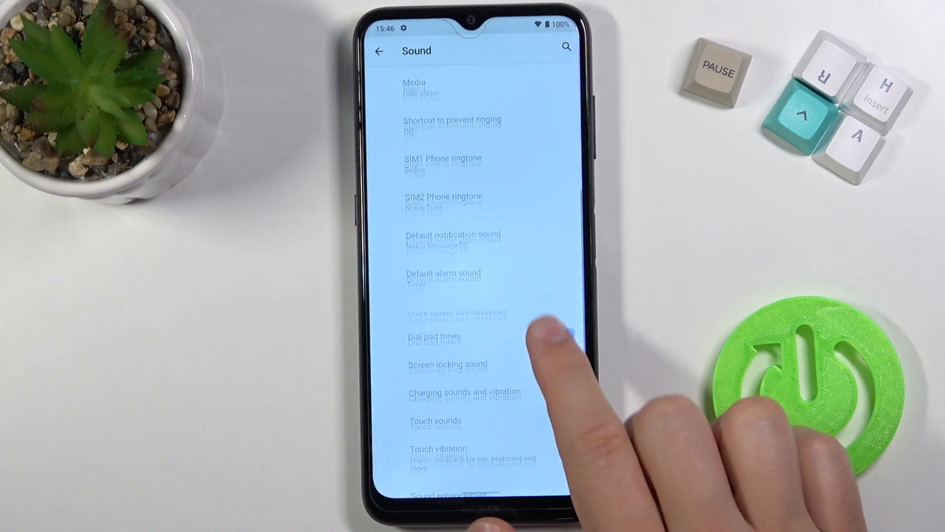
Step: Turn off dial pad, screen locking, charging, touch sounds and touch vibration; go to Emergency alerts
scroll("up", 3)
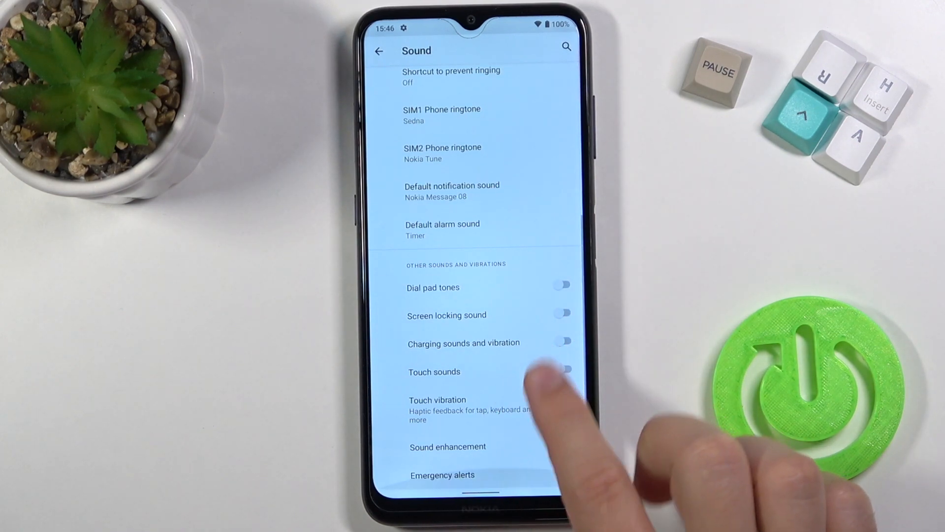
left_click(448, 446)
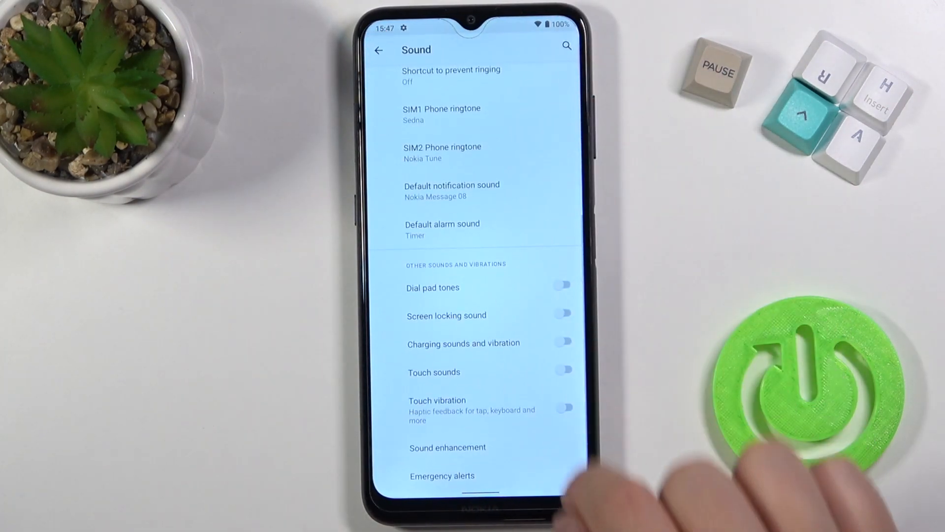
left_click(442, 475)
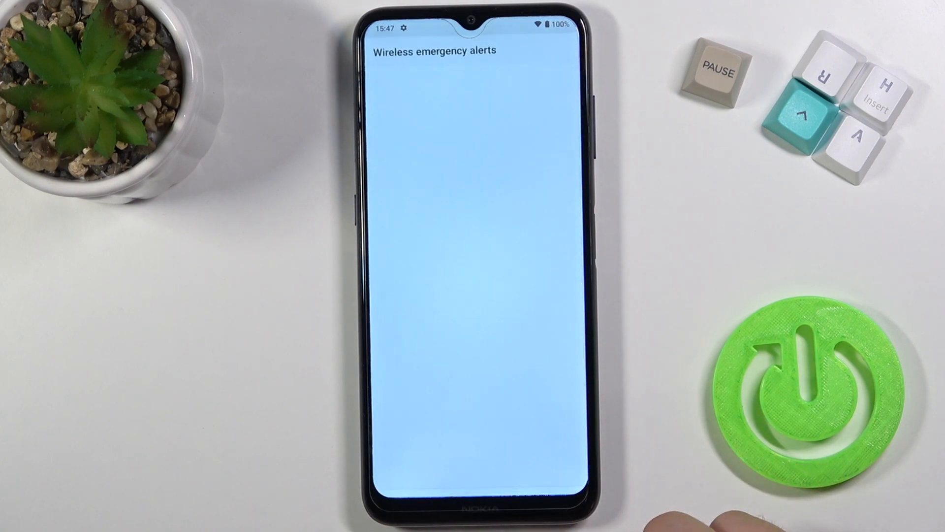